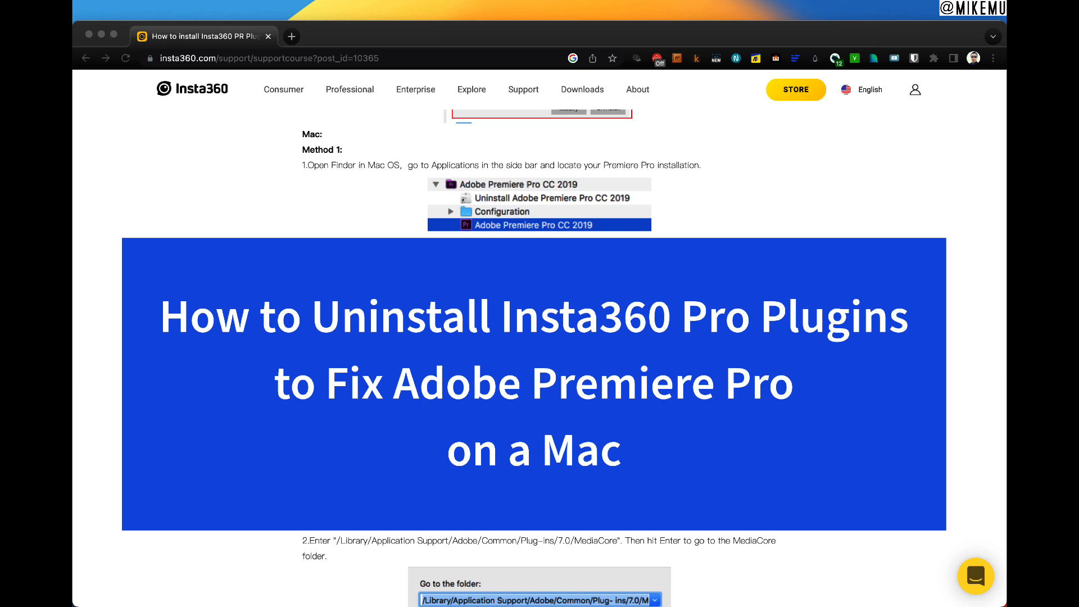
Step: Scroll the Applications list and pick out the Adobe Premiere Pro 2023 folder
{"action": "scroll", "scroll_direction": "down", "scroll_amount": 3}
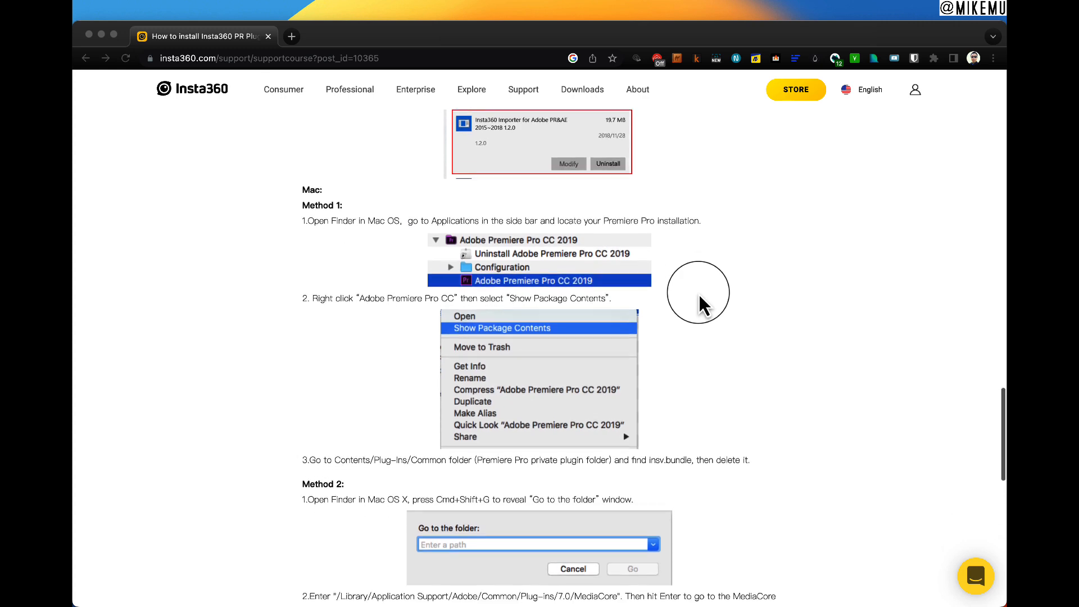
{"action": "scroll", "scroll_direction": "down", "scroll_amount": 3}
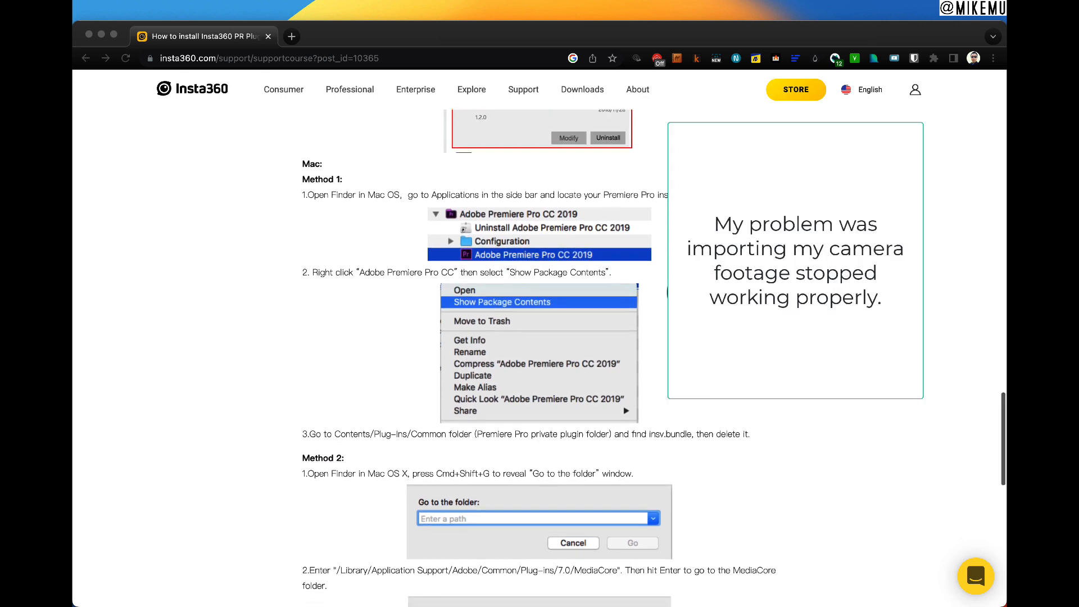
{"action": "scroll", "scroll_direction": "down", "scroll_amount": 3}
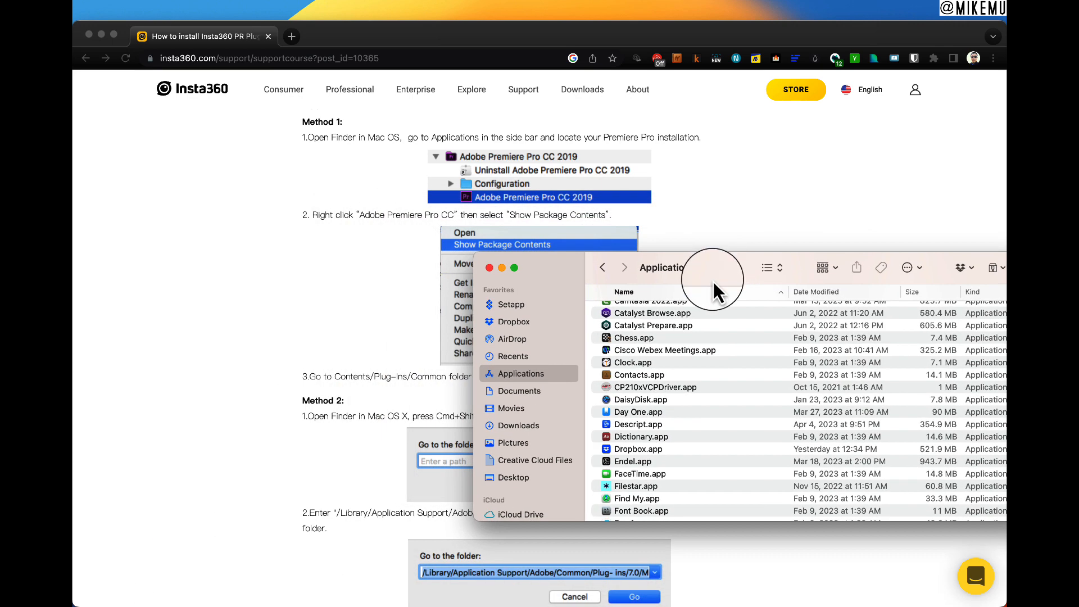
{"action": "scroll", "scroll_direction": "down", "scroll_amount": 3}
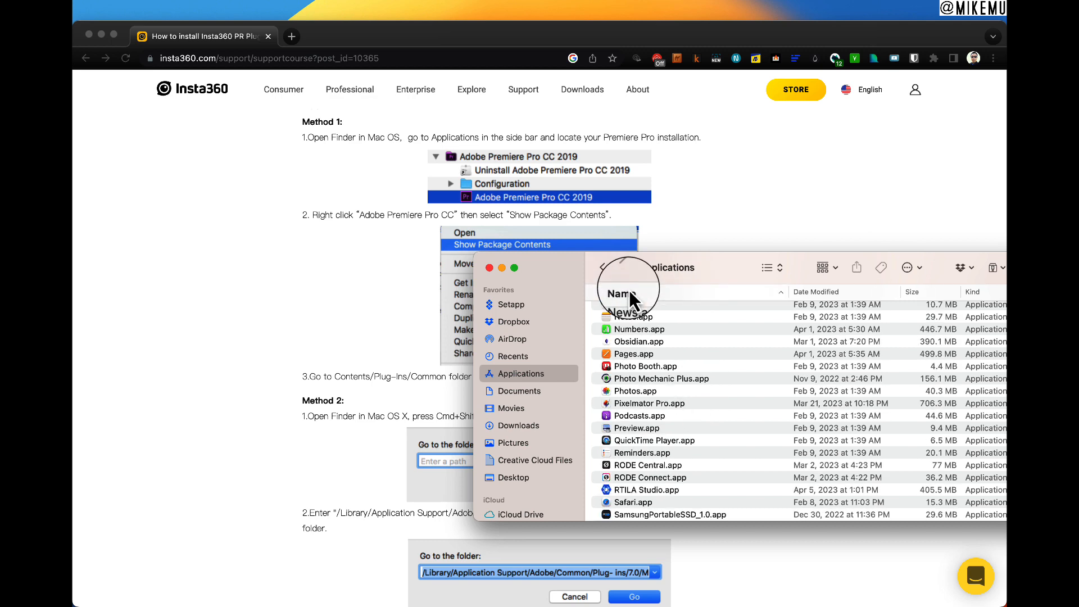
{"action": "scroll", "scroll_direction": "down", "scroll_amount": 3}
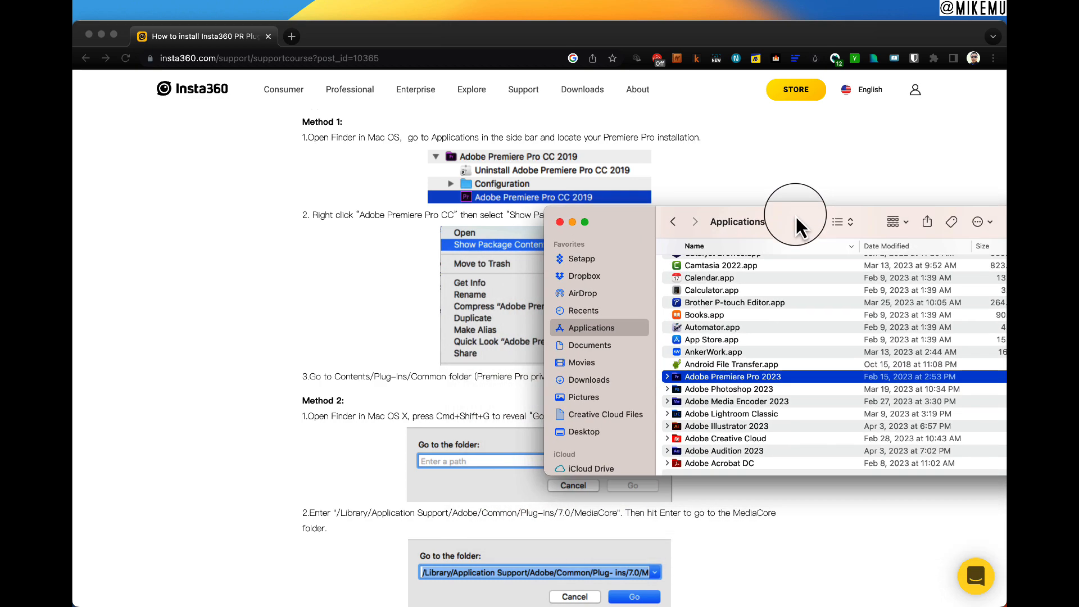
{"action": "right_click", "coordinate": [733, 377]}
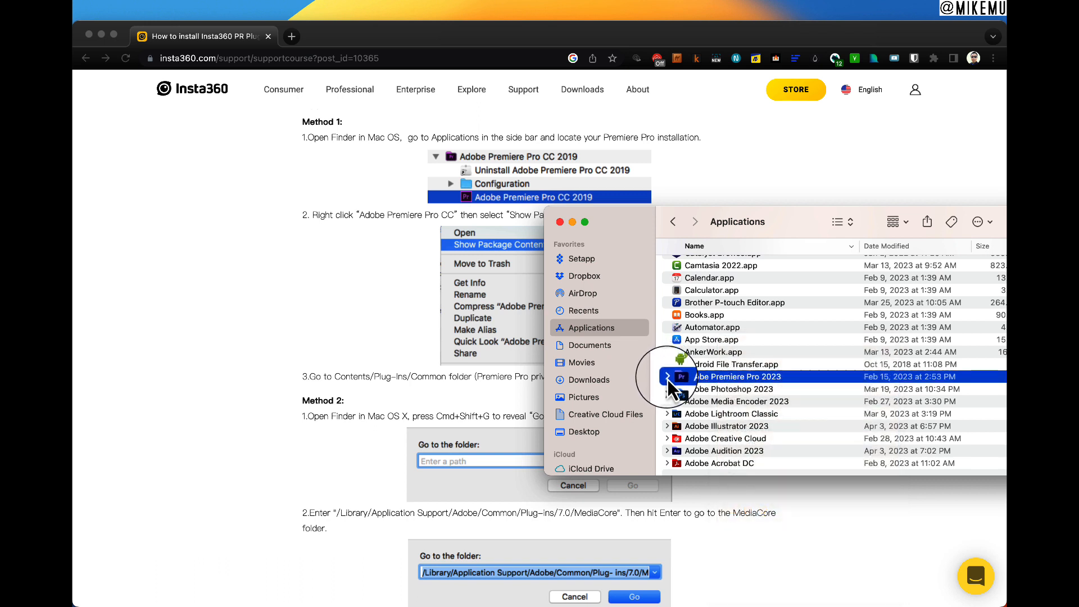
Step: Show the Premiere Pro 2023 package contents and navigate Contents > Plug-ins > Common
{"action": "left_click", "coordinate": [667, 377]}
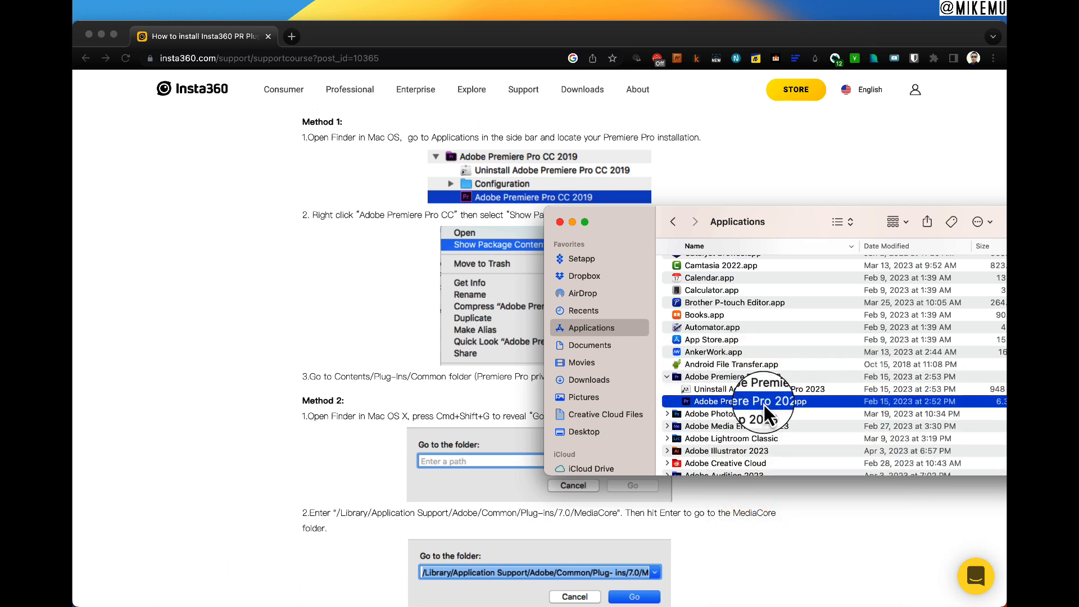
{"action": "right_click", "coordinate": [763, 401]}
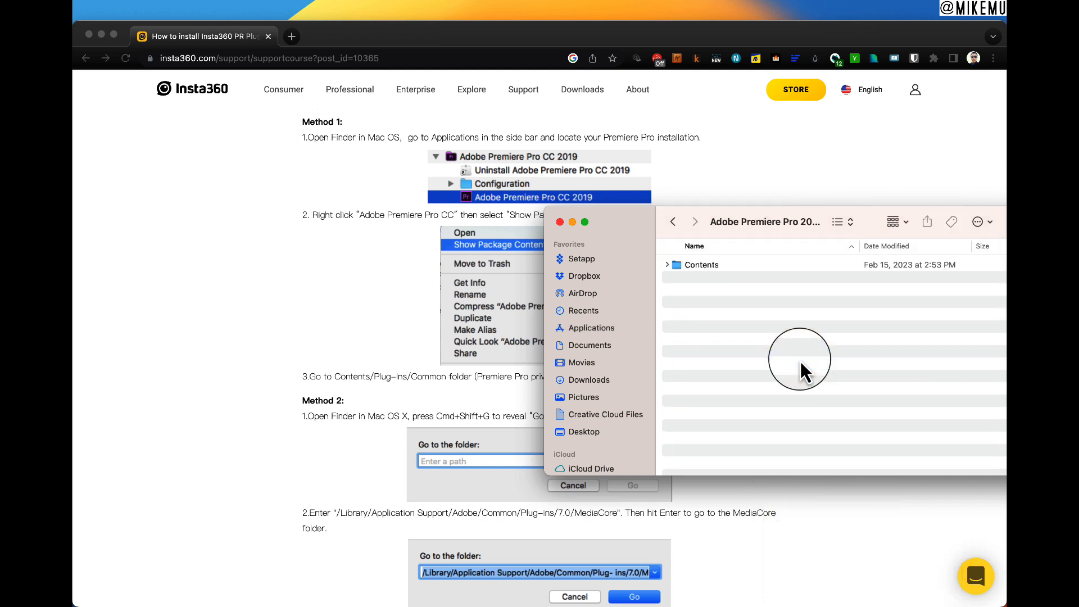
{"action": "left_click", "coordinate": [702, 264]}
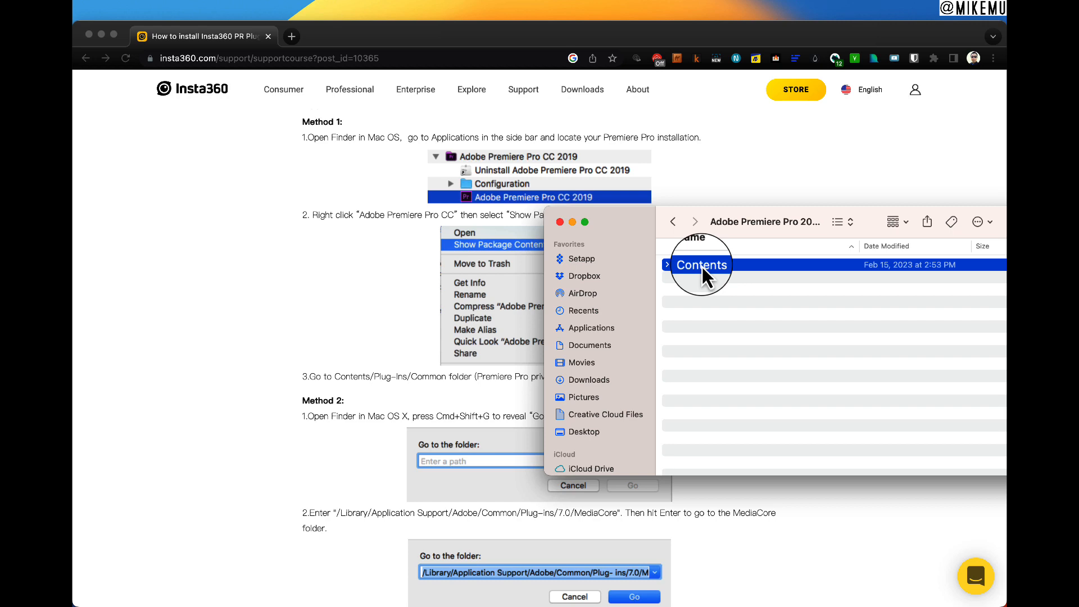
{"action": "double_click", "coordinate": [701, 264]}
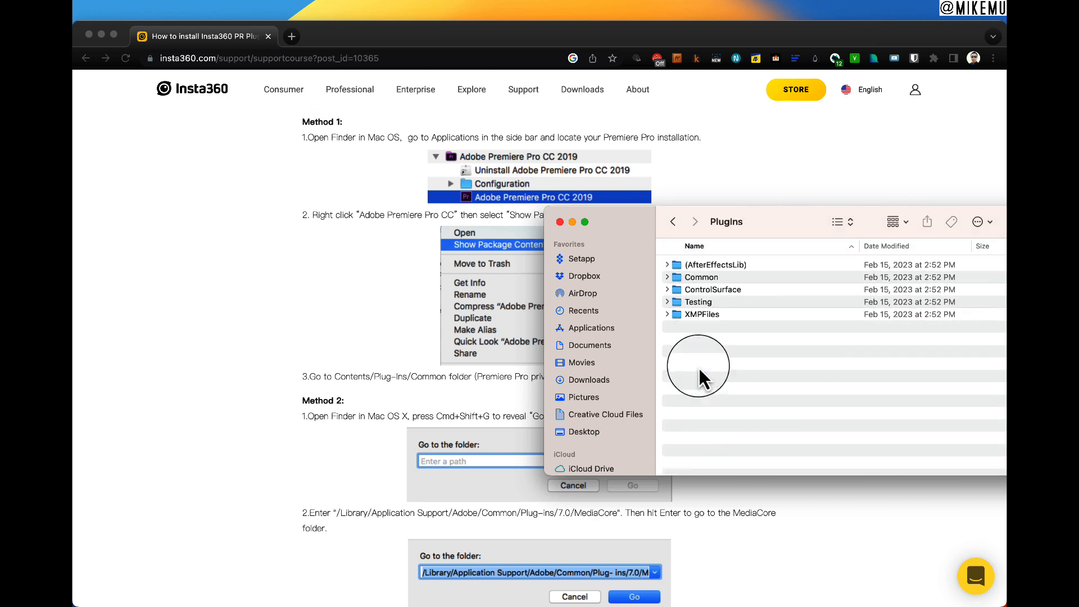
{"action": "left_click", "coordinate": [701, 276]}
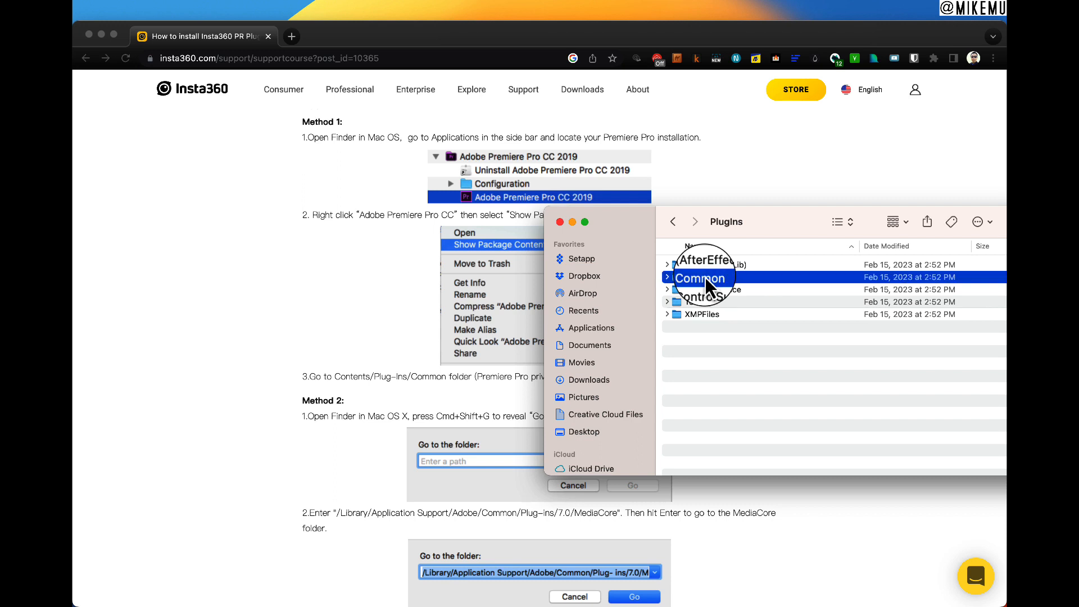
{"action": "double_click", "coordinate": [700, 277]}
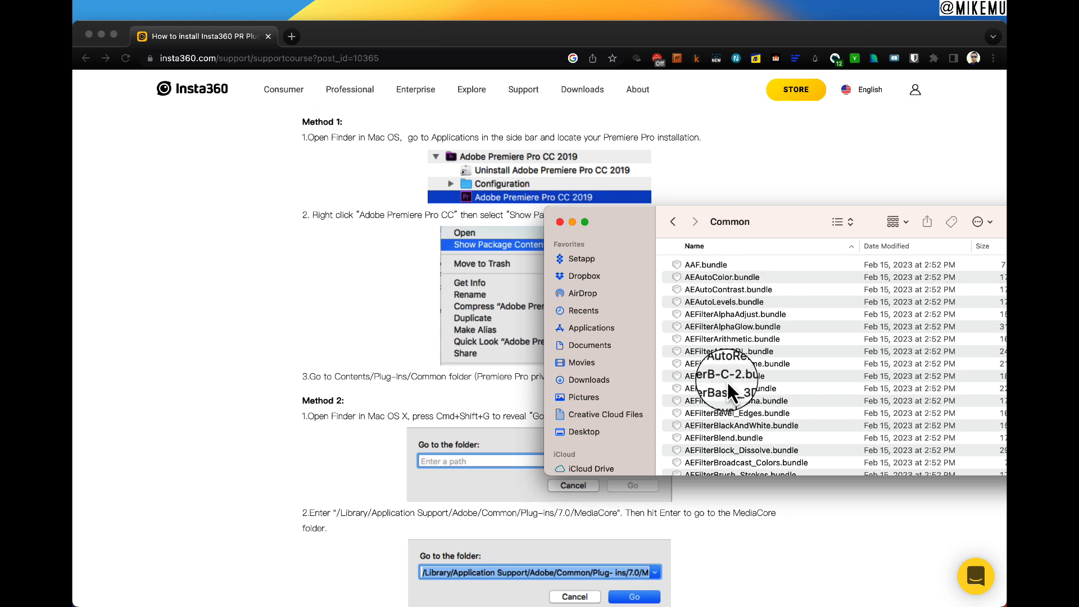
{"action": "scroll", "scroll_direction": "down", "scroll_amount": 3}
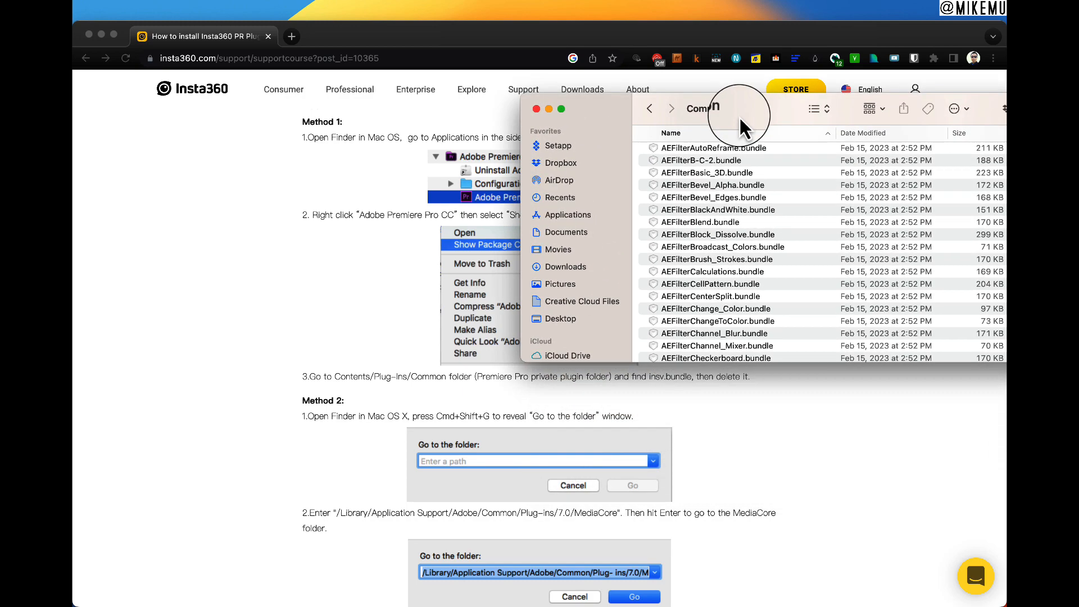
{"action": "scroll", "scroll_direction": "down", "scroll_amount": 3}
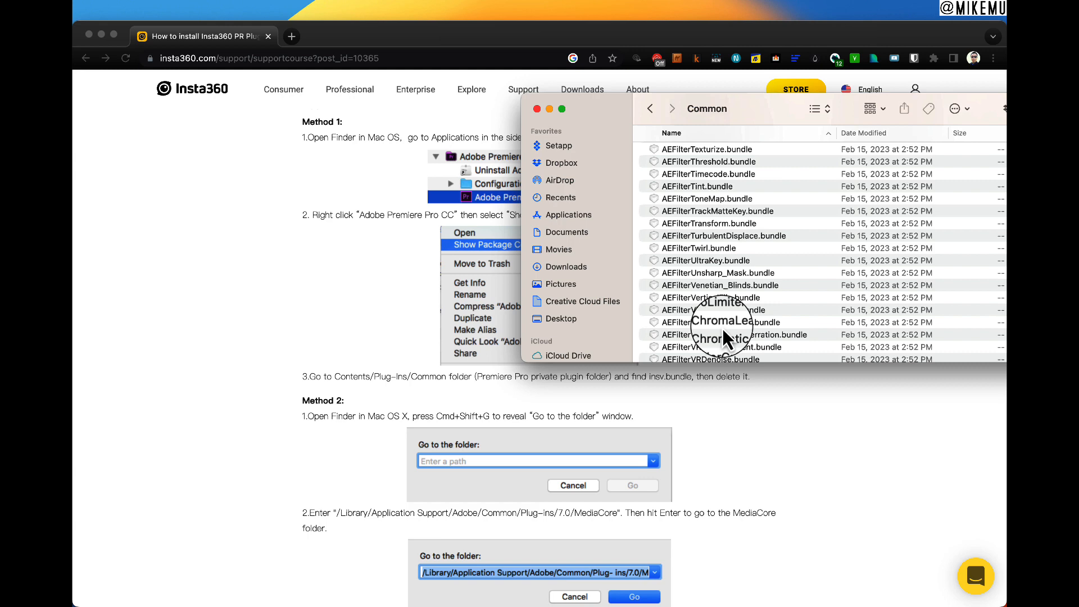
{"action": "scroll", "scroll_direction": "down", "scroll_amount": 3}
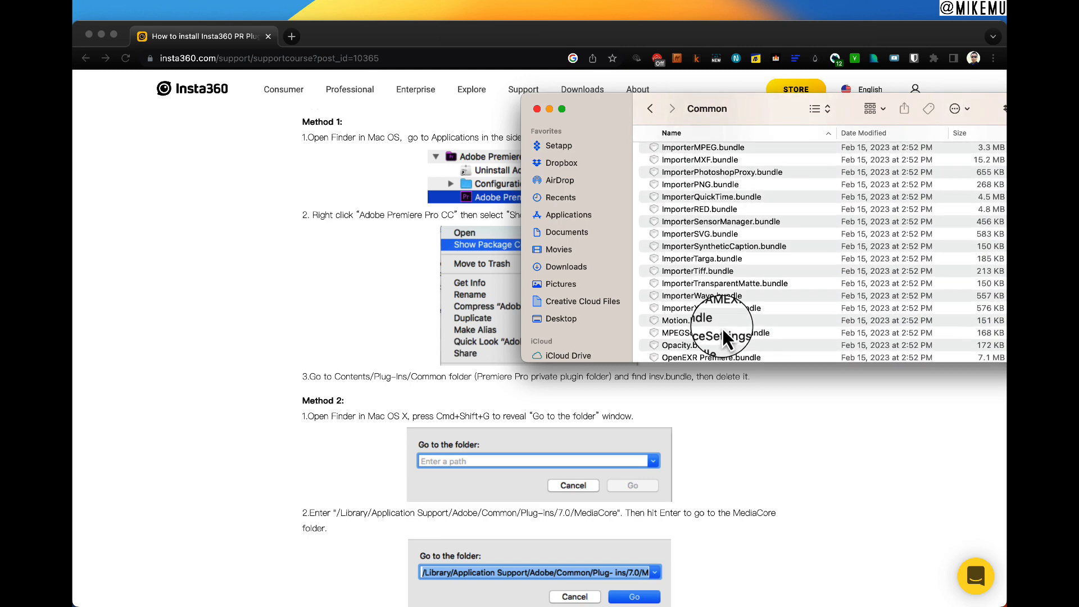
{"action": "scroll", "scroll_direction": "down", "scroll_amount": 3}
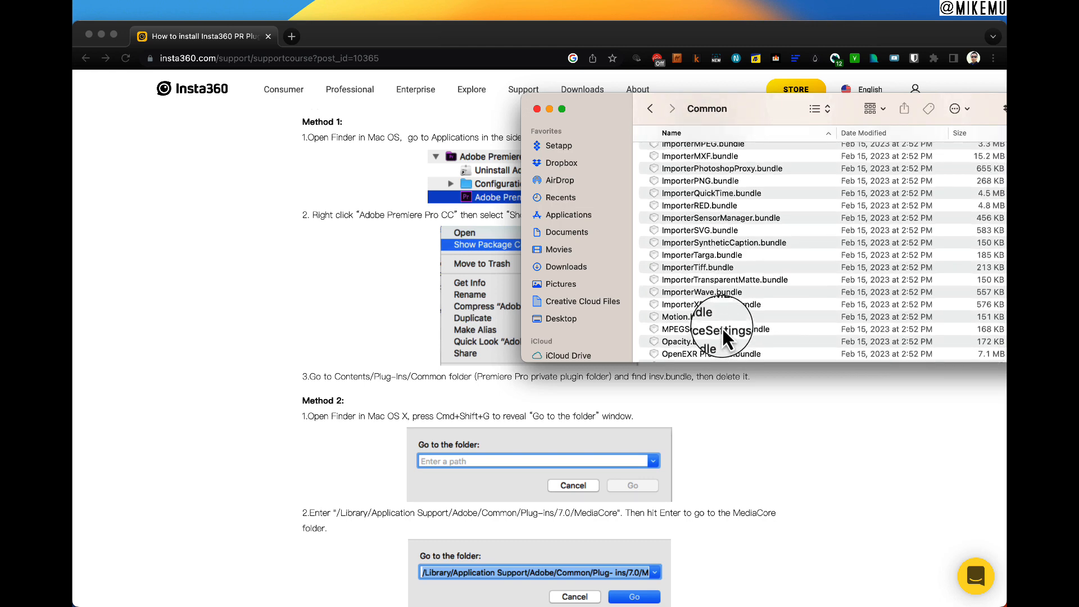
{"action": "scroll", "scroll_direction": "down", "scroll_amount": 3}
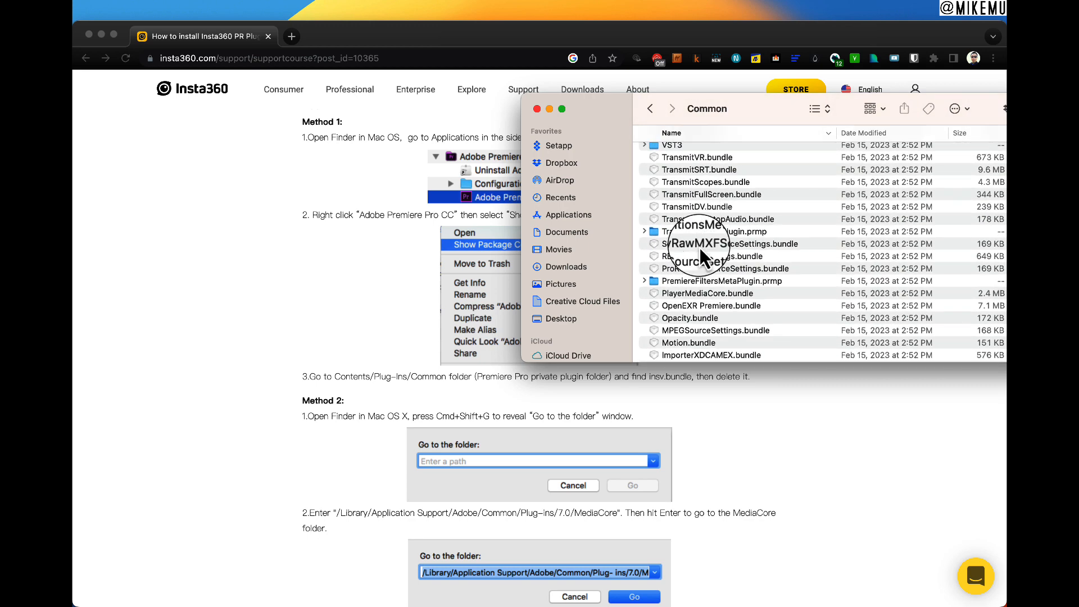
{"action": "scroll", "scroll_direction": "down", "scroll_amount": 3}
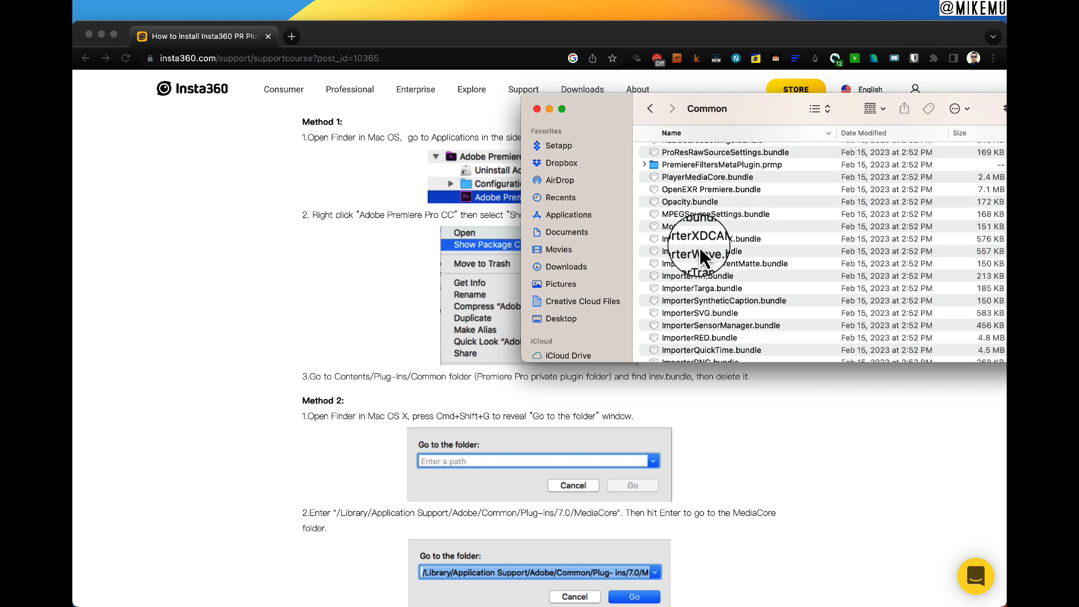
{"action": "scroll", "scroll_direction": "down", "scroll_amount": 3}
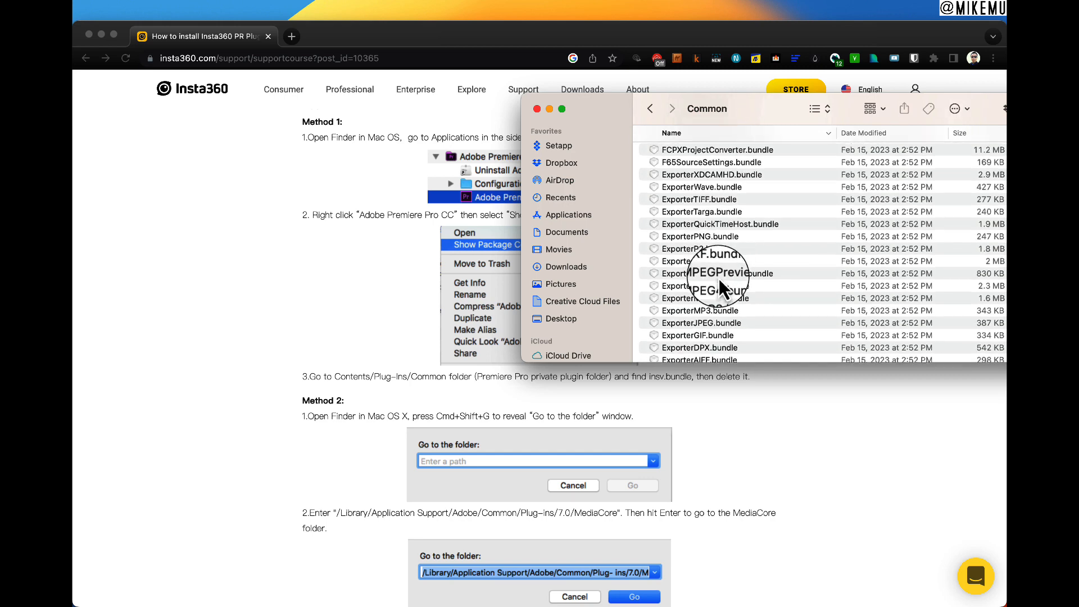
{"action": "scroll", "scroll_direction": "down", "scroll_amount": 3}
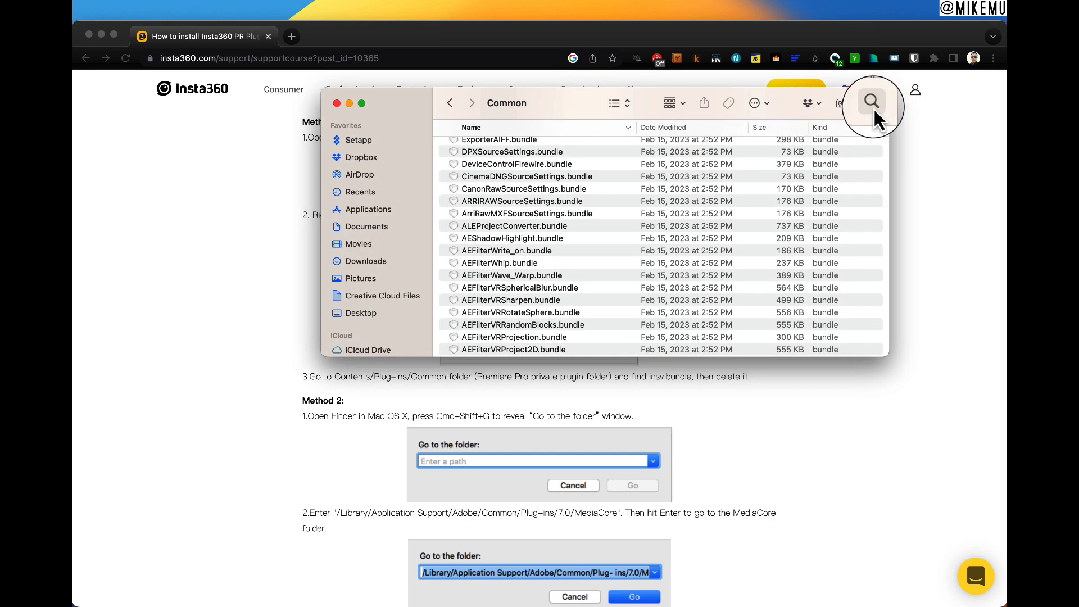
Step: Search the Common folder for names containing 'insv', find nothing, and return to Chrome
{"action": "left_click", "coordinate": [871, 102]}
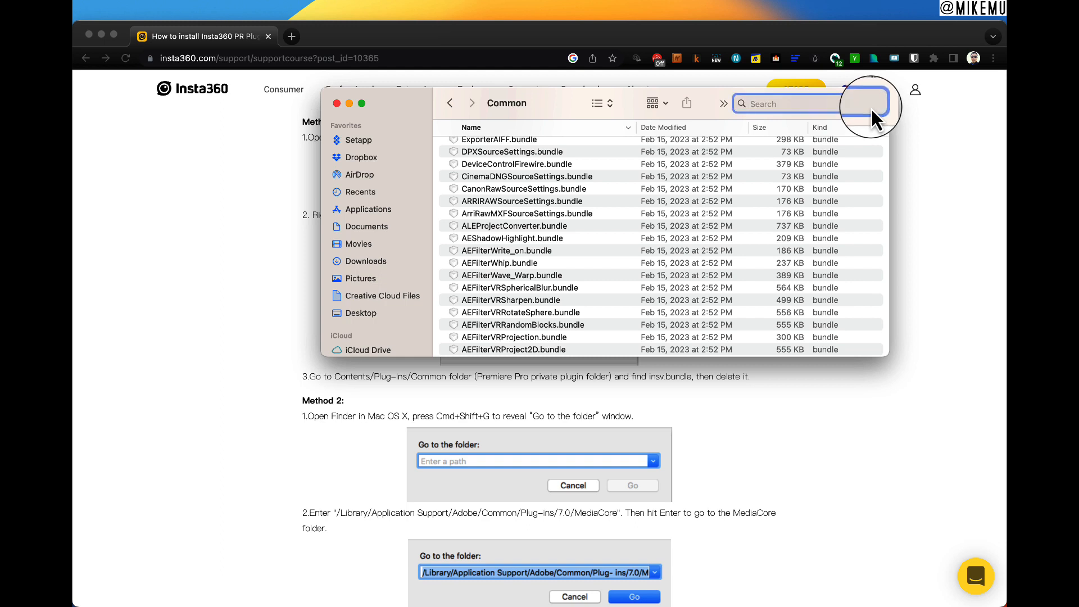
{"action": "type", "text": "insv"}
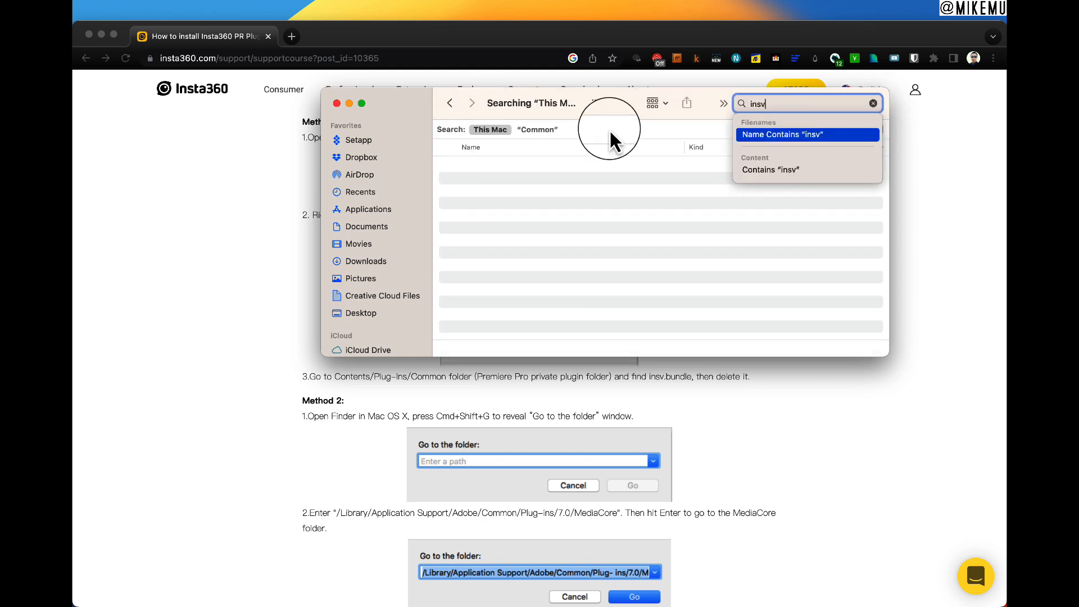
{"action": "left_click", "coordinate": [537, 129]}
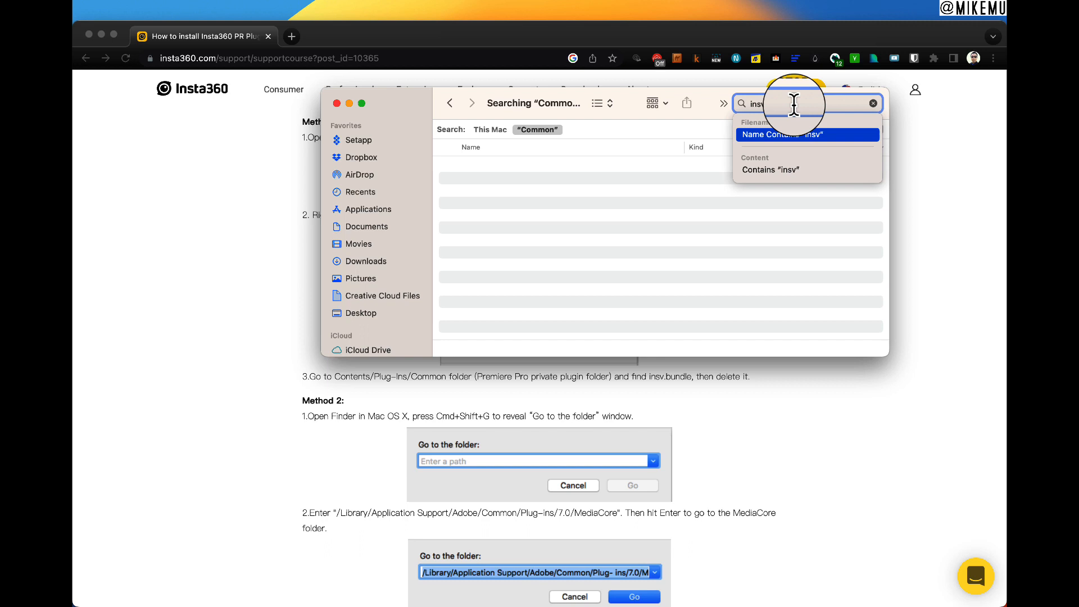
{"action": "left_click", "coordinate": [808, 135]}
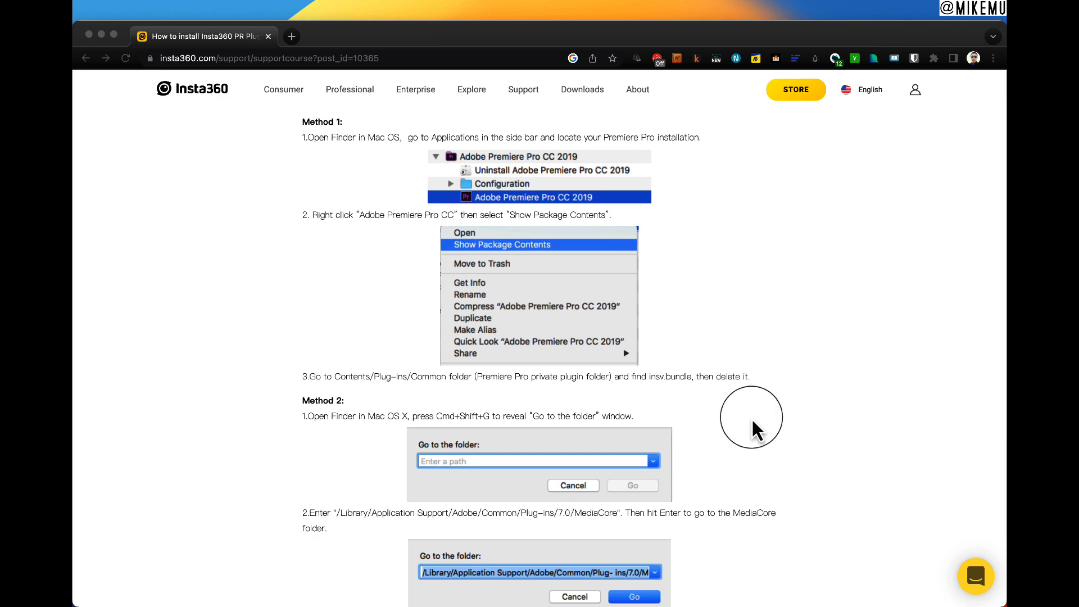
Step: Scroll the Insta360 support page down to Method 2's MediaCore insv.bundle steps
{"action": "scroll", "scroll_direction": "down", "scroll_amount": 3}
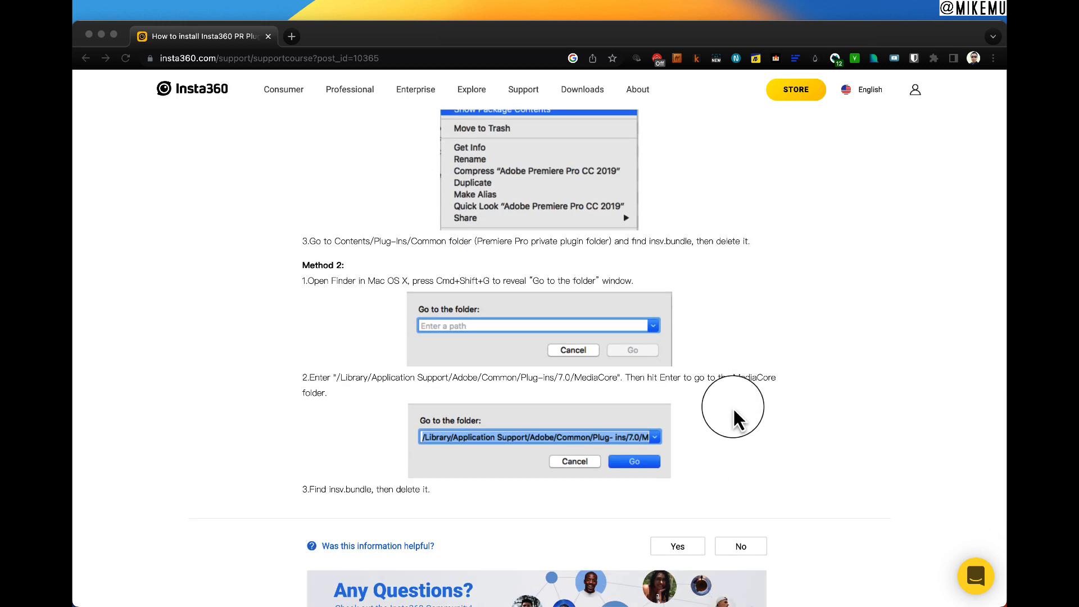
{"action": "scroll", "scroll_direction": "down", "scroll_amount": 3}
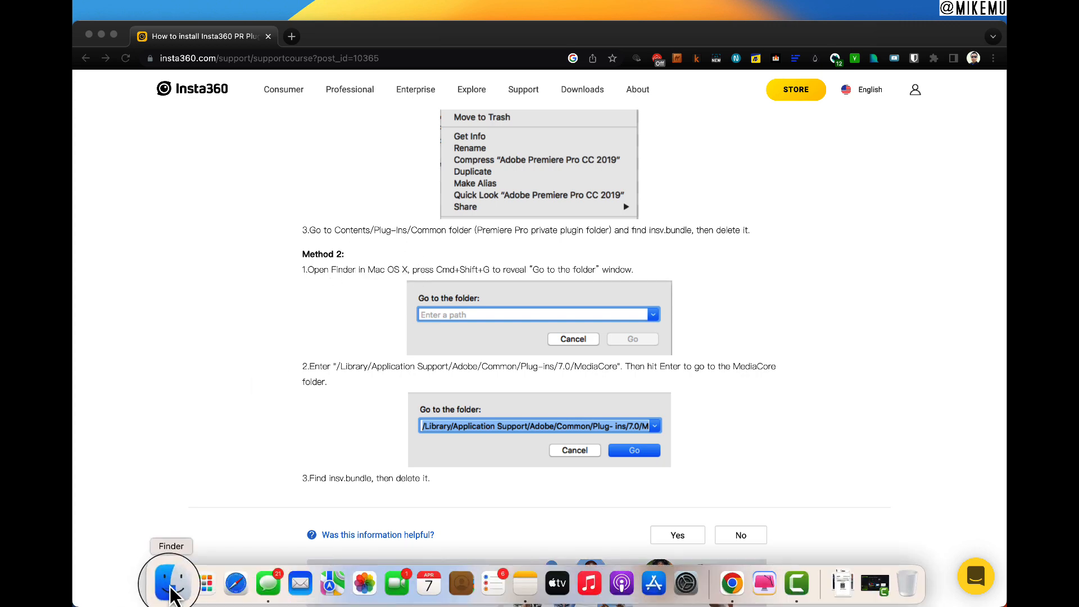
Step: Go to /Library/Application Support/Adobe/Common/Plug-ins/7.0/MediaCore in Finder
{"action": "left_click", "coordinate": [170, 583]}
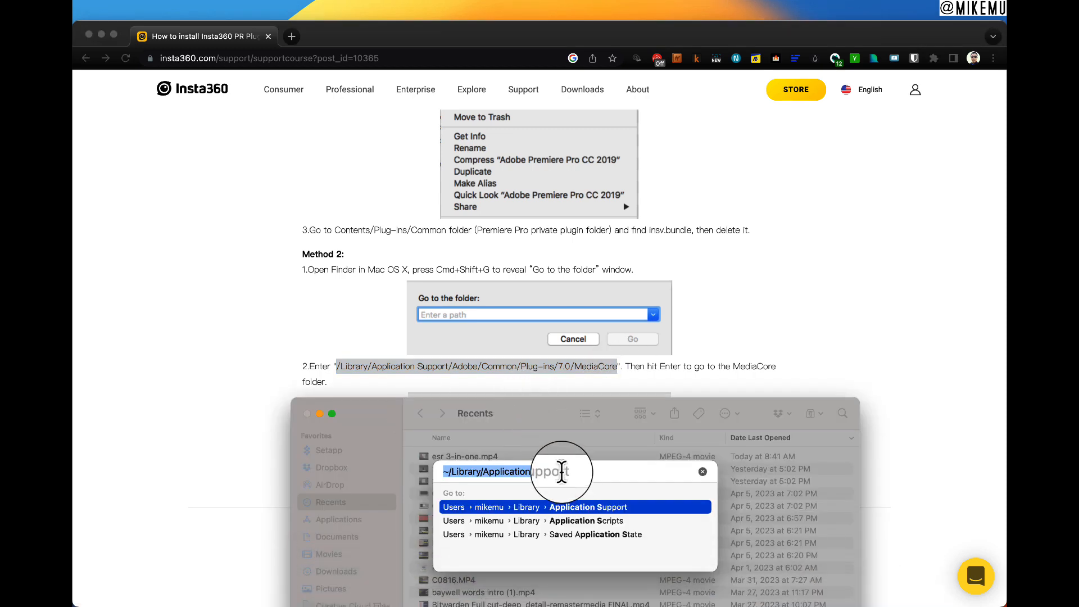
{"action": "type", "text": "/Library/Application Support/Adobe/Common/Plug-ins/7.0/MediaCore"}
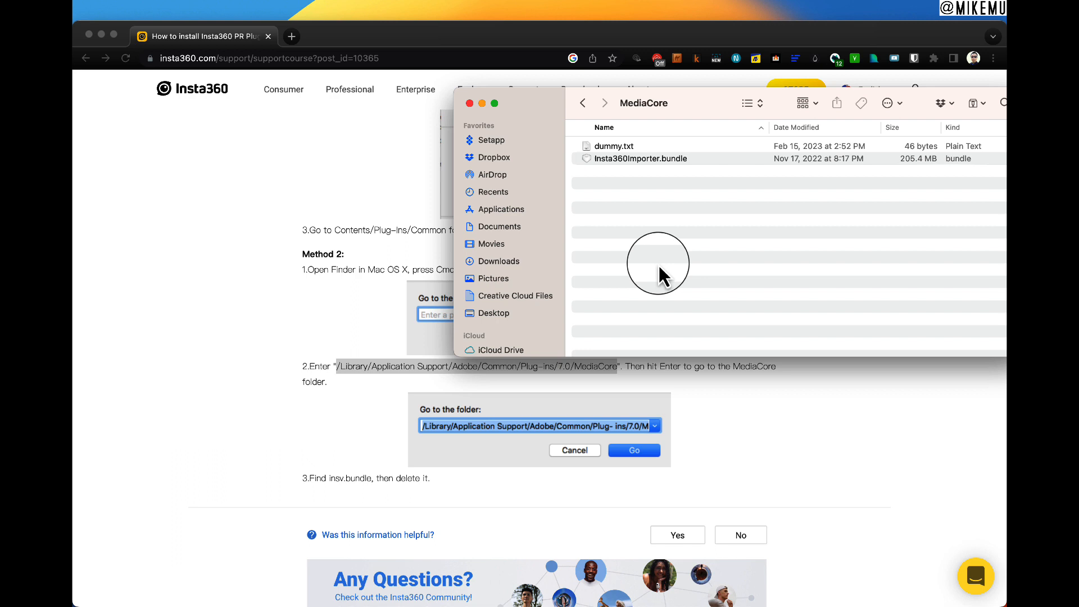
Step: Move Insta360Importer.bundle to the Trash with password authorization, then return to Chrome
{"action": "left_click", "coordinate": [640, 158]}
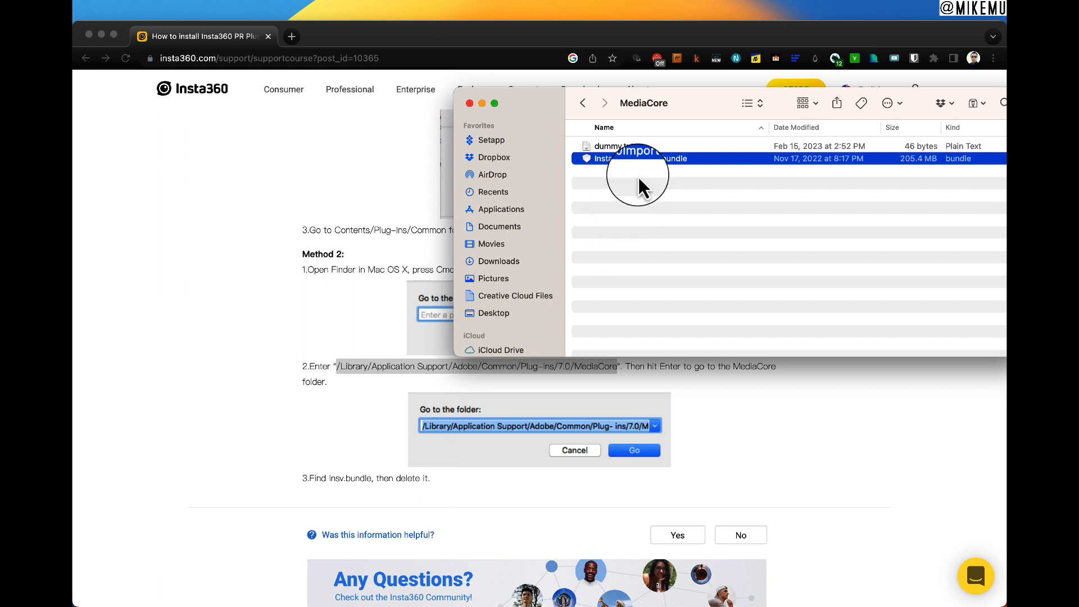
{"action": "right_click", "coordinate": [633, 158]}
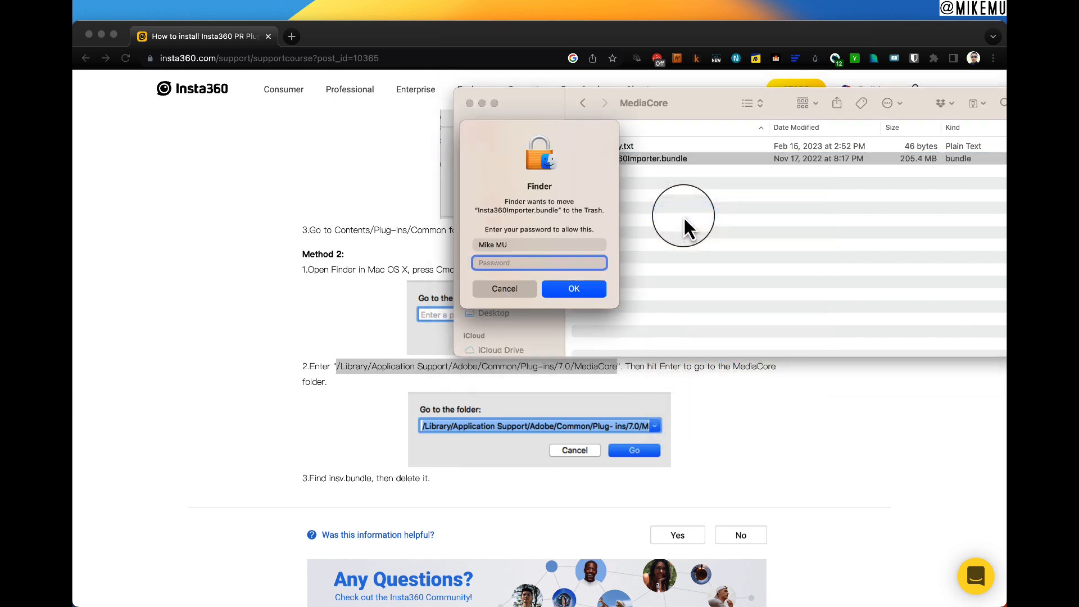
{"action": "left_click", "coordinate": [573, 288]}
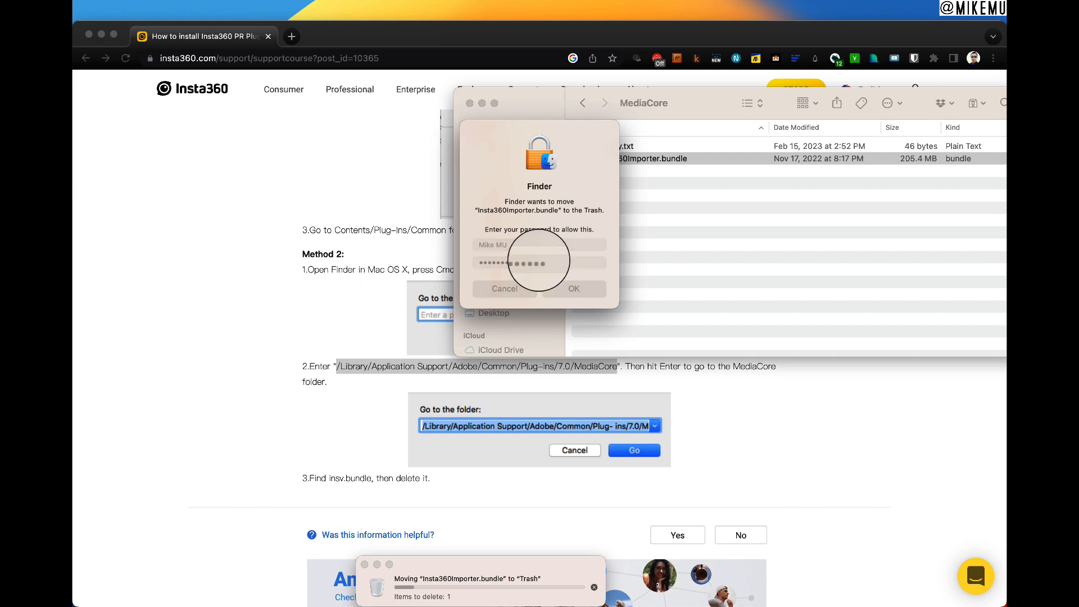
{"action": "left_click", "coordinate": [573, 289]}
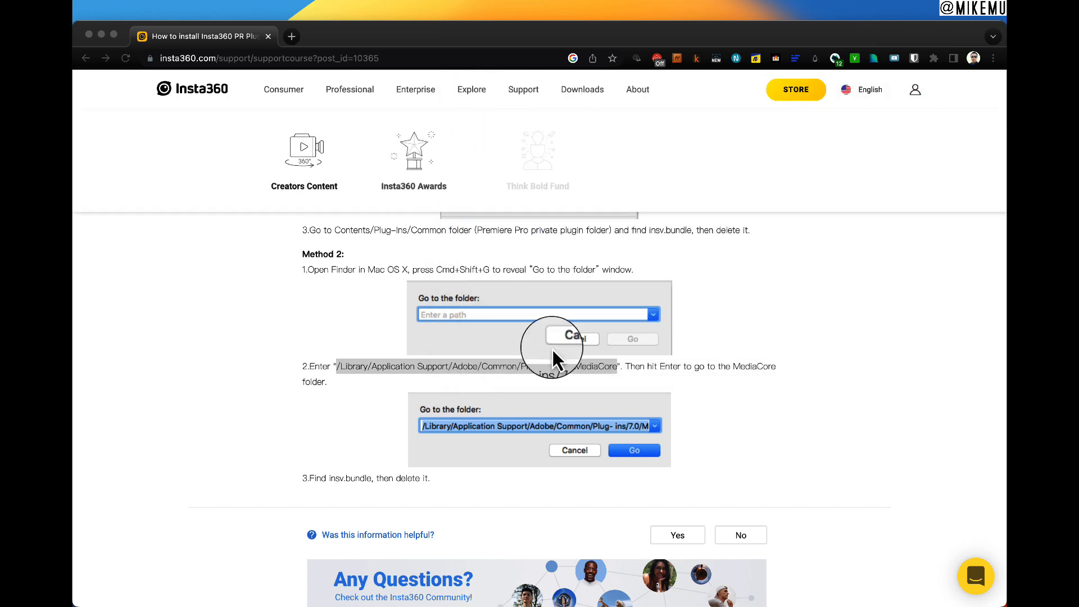
Step: Scroll the support page back up to Method 1's Premiere Pro package steps
{"action": "scroll", "scroll_direction": "down", "scroll_amount": 3}
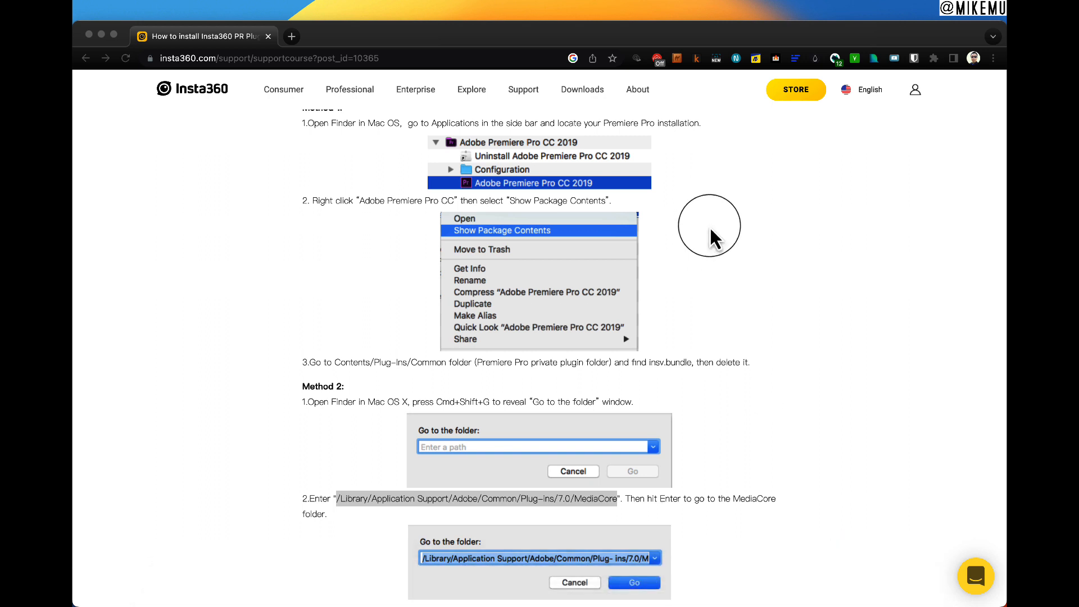
{"action": "mouse_move", "coordinate": [739, 292]}
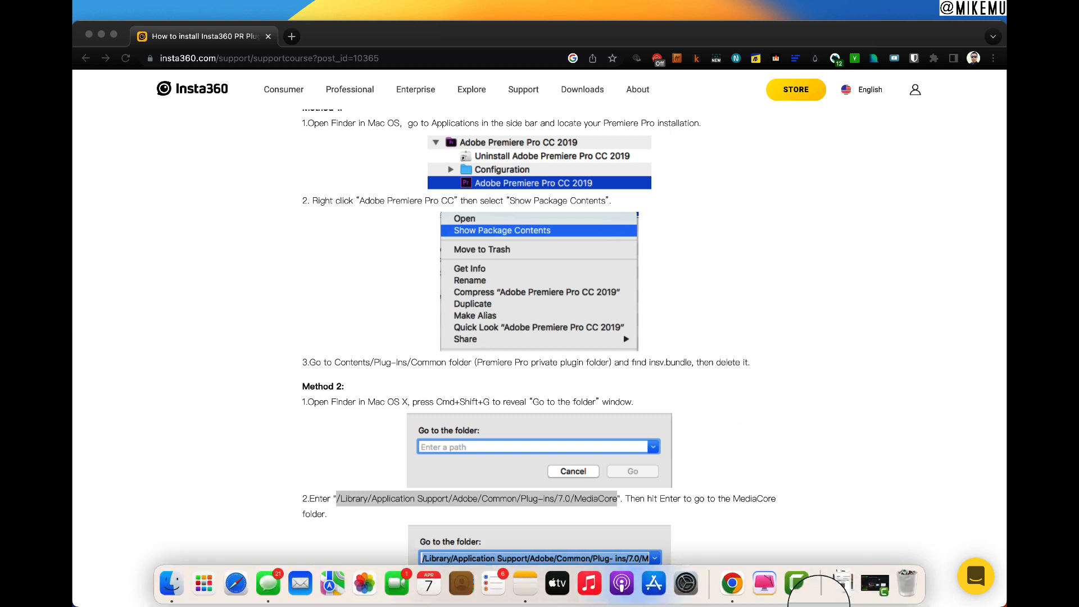
{"action": "mouse_move", "coordinate": [796, 586]}
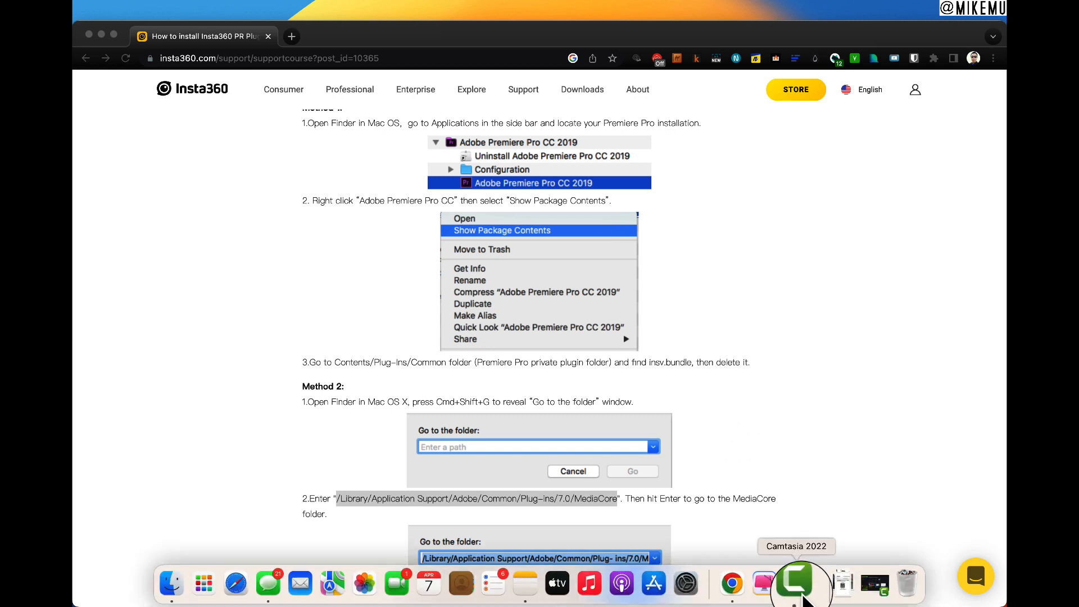